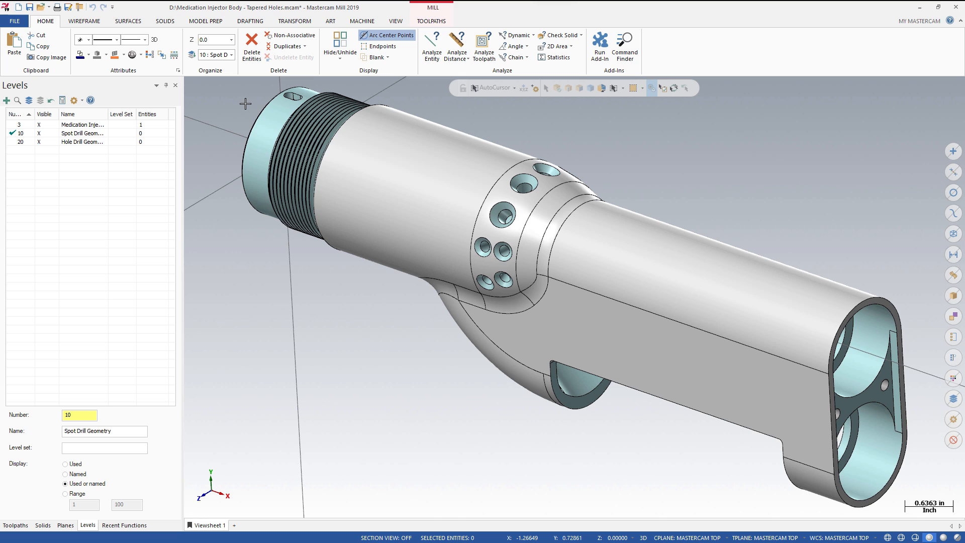
Step: Start the Hole Axis function from the Model Prep commands on the injector body
click(206, 20)
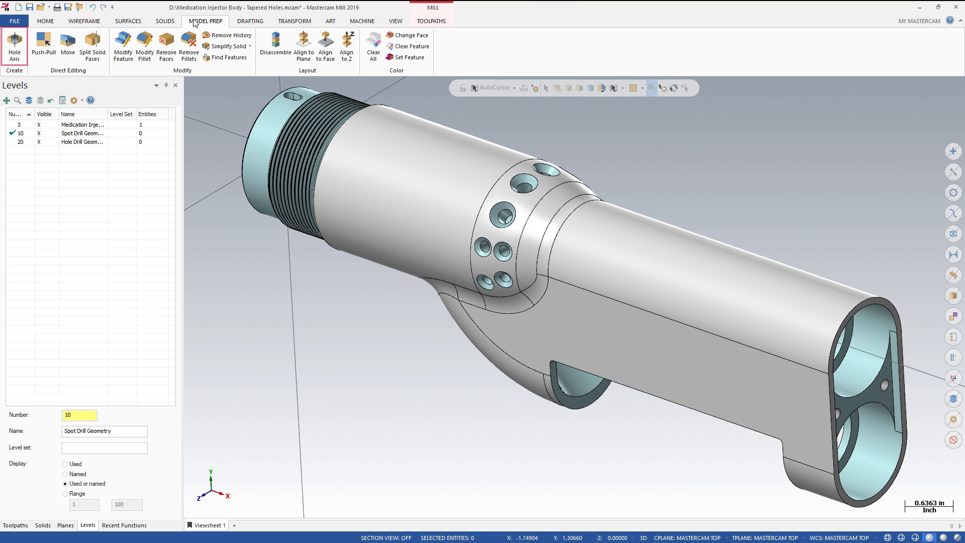
click(15, 44)
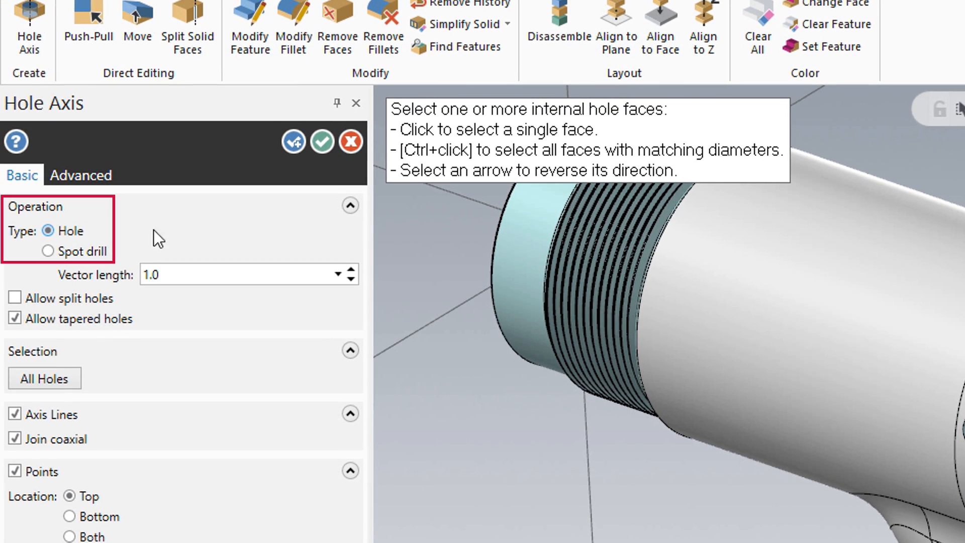
Step: Set axis type to Spot drill with 0.25 vector length, tapered holes still allowed
click(48, 251)
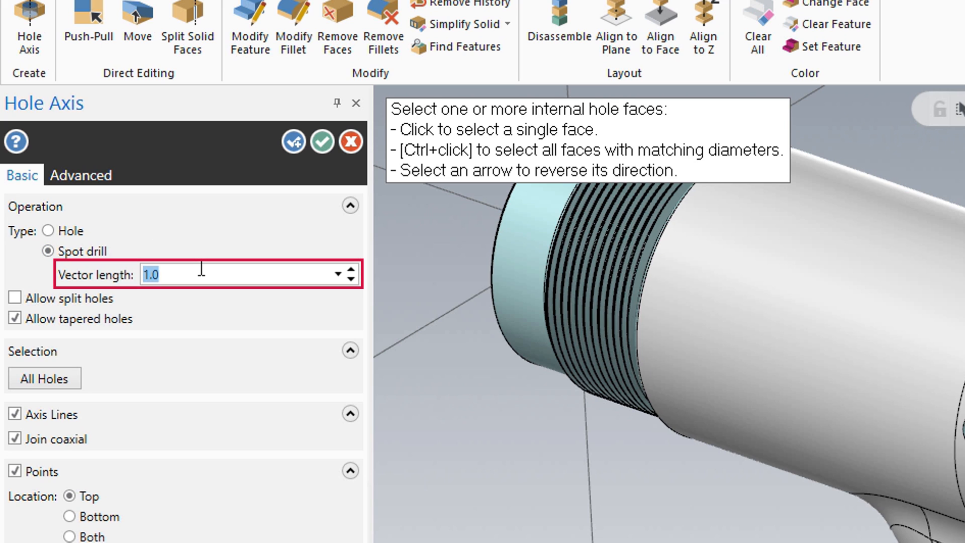
text(.25)
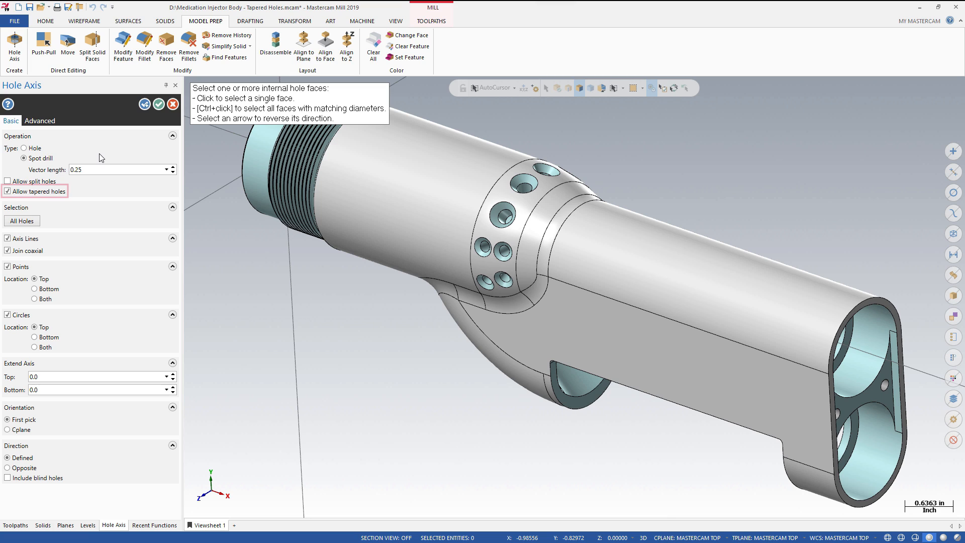
click(7, 191)
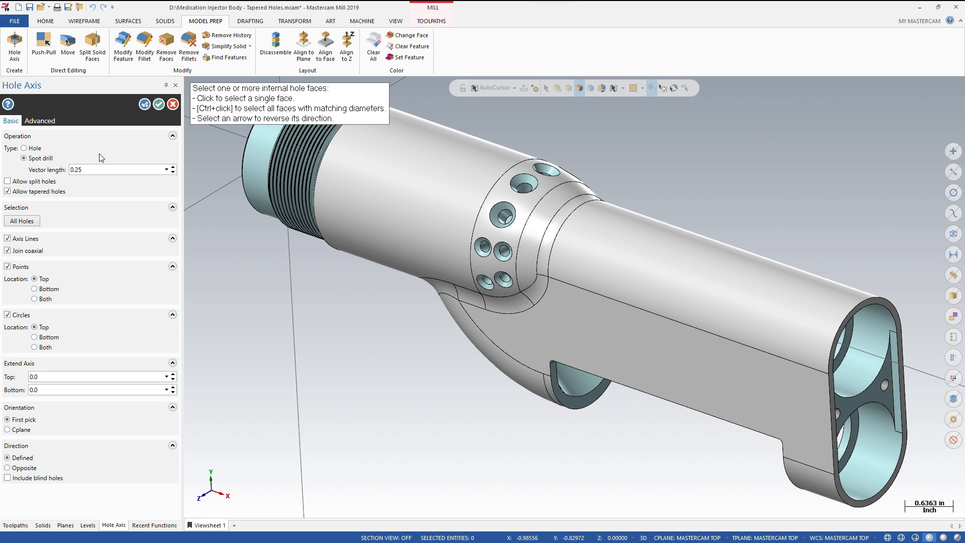
mouse_move(218, 152)
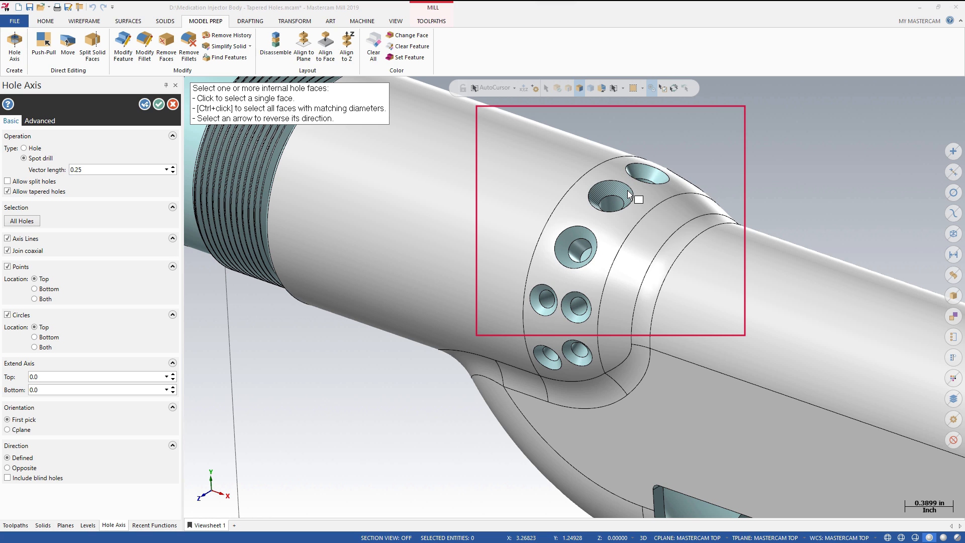
Step: Select all matching-diameter tapered hole faces around the ring for spot drill axes
click(609, 203)
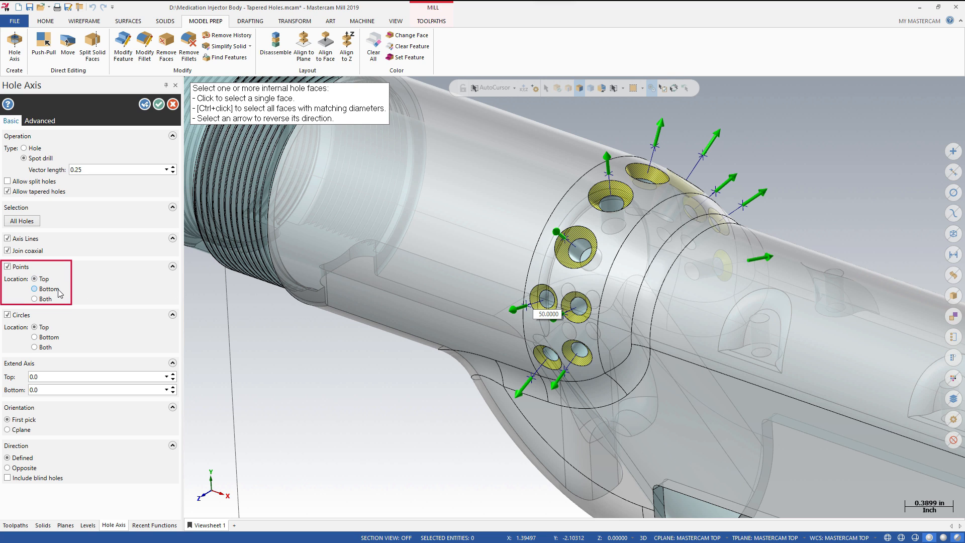
Step: Place axis points at hole bottoms and turn off circle creation
click(35, 290)
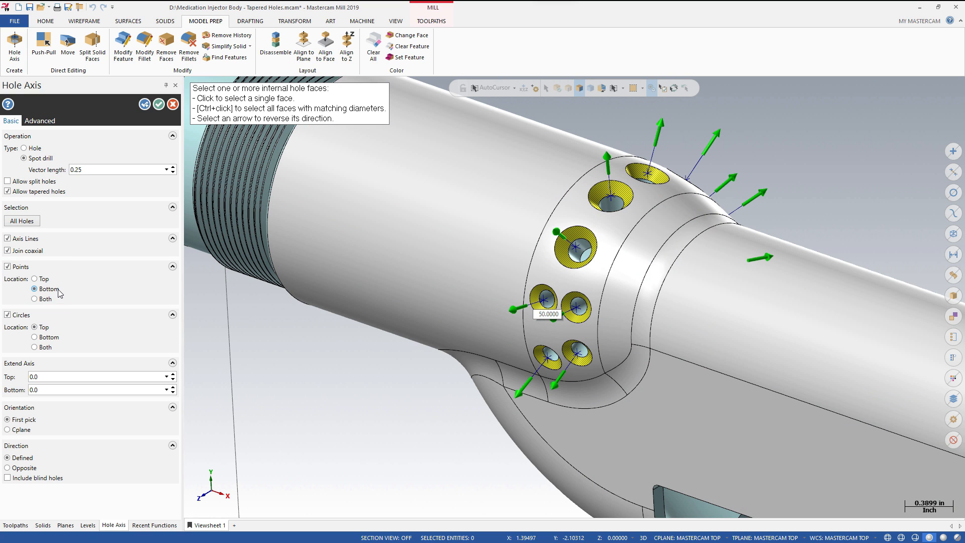
click(34, 298)
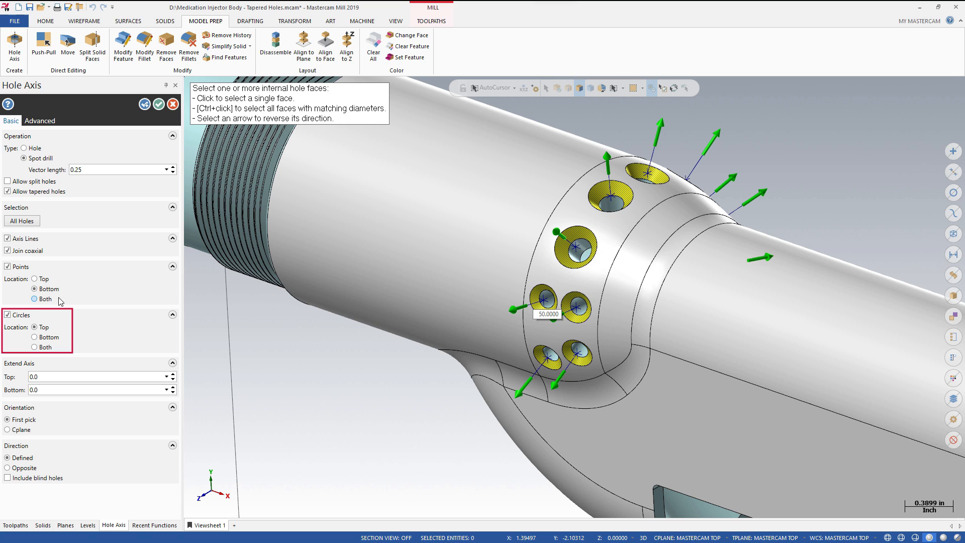
click(7, 315)
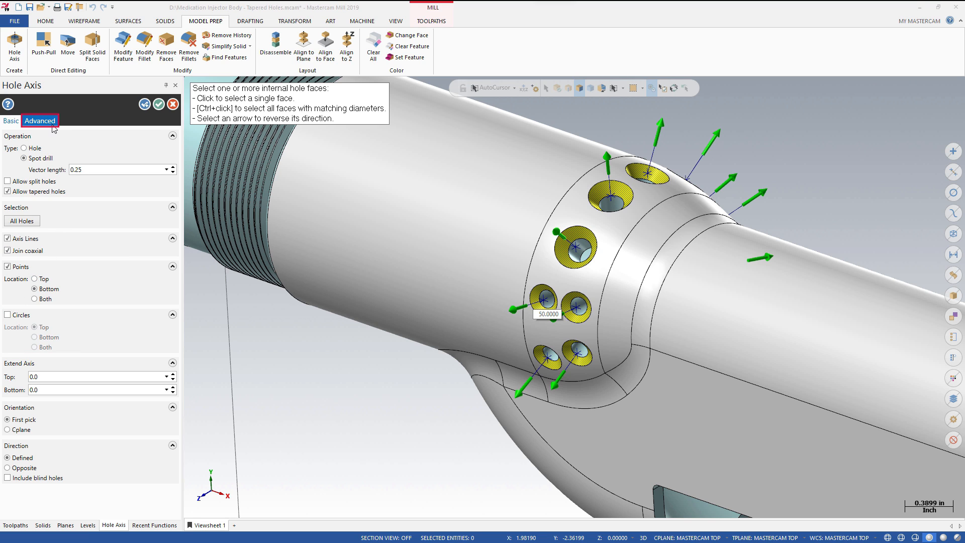
Step: Enable New Attributes and assign output to level 10, Spot Drill Geometry
click(39, 120)
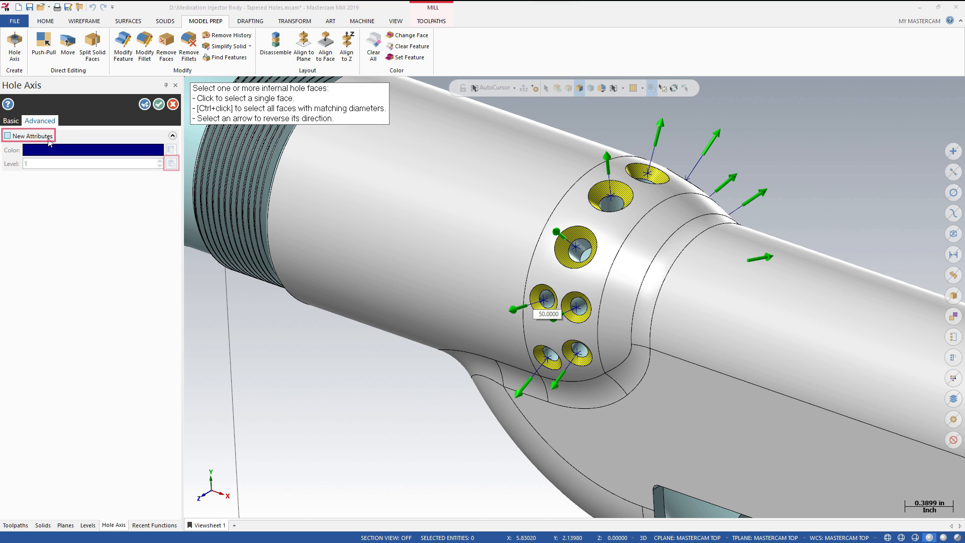
click(7, 136)
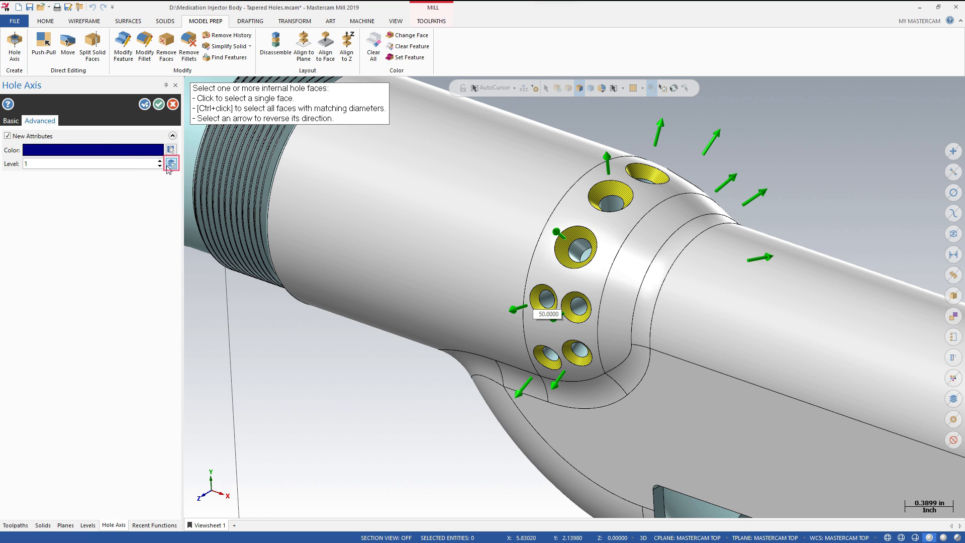
click(172, 162)
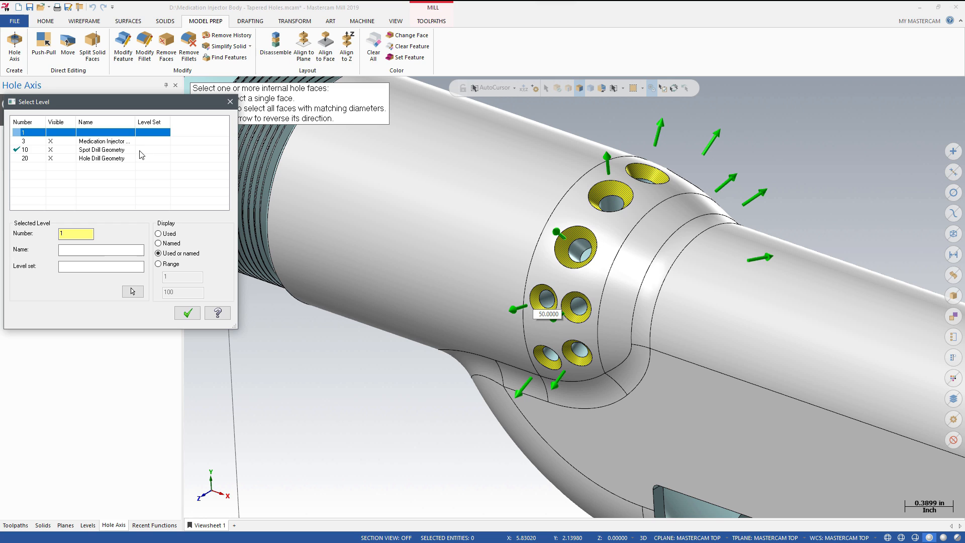
click(102, 150)
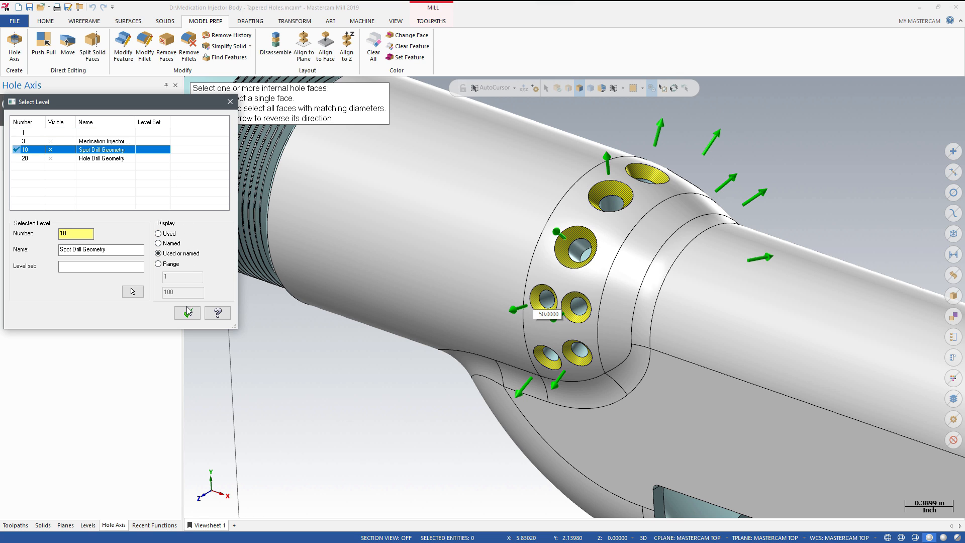
click(187, 313)
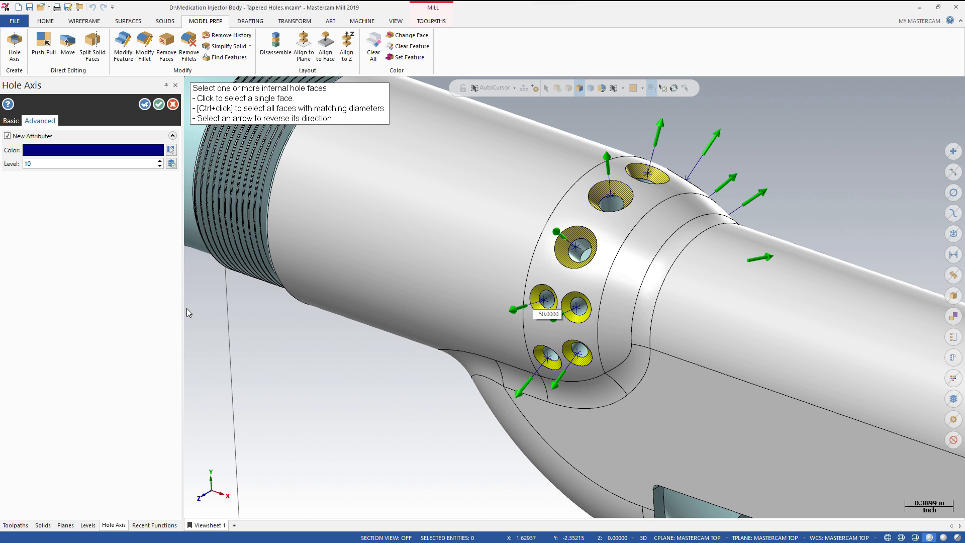
mouse_move(150, 133)
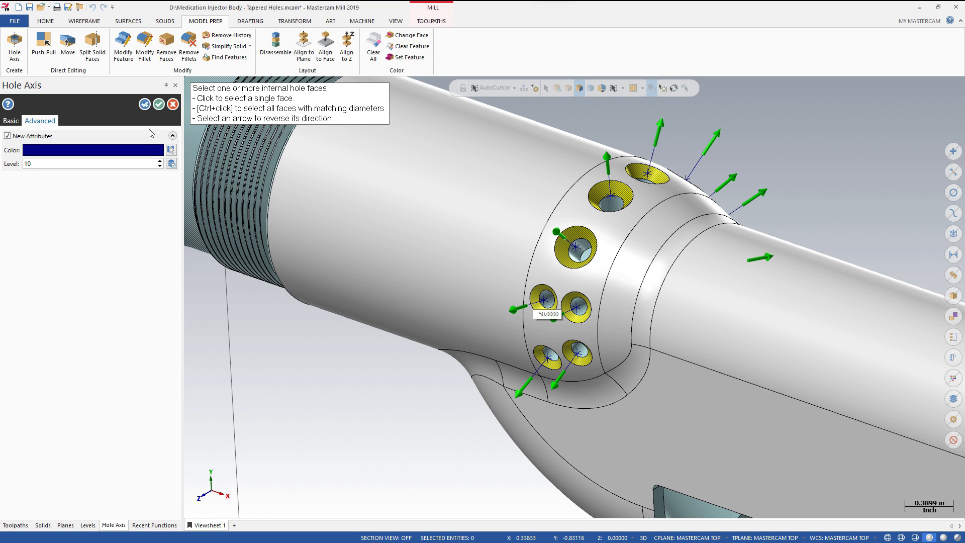
Step: Verify level 10 holds 22 spot drill entities and make level 3 the main level
click(145, 104)
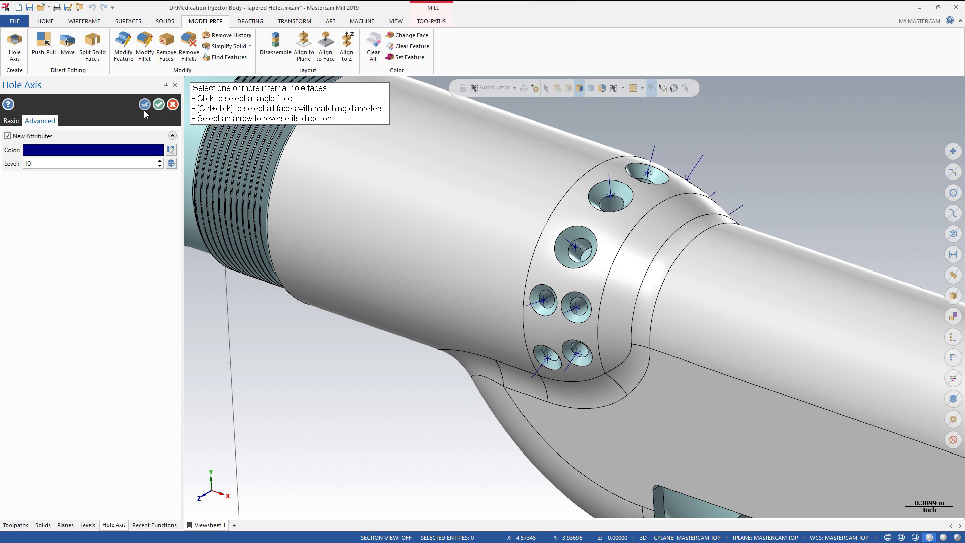
mouse_move(114, 504)
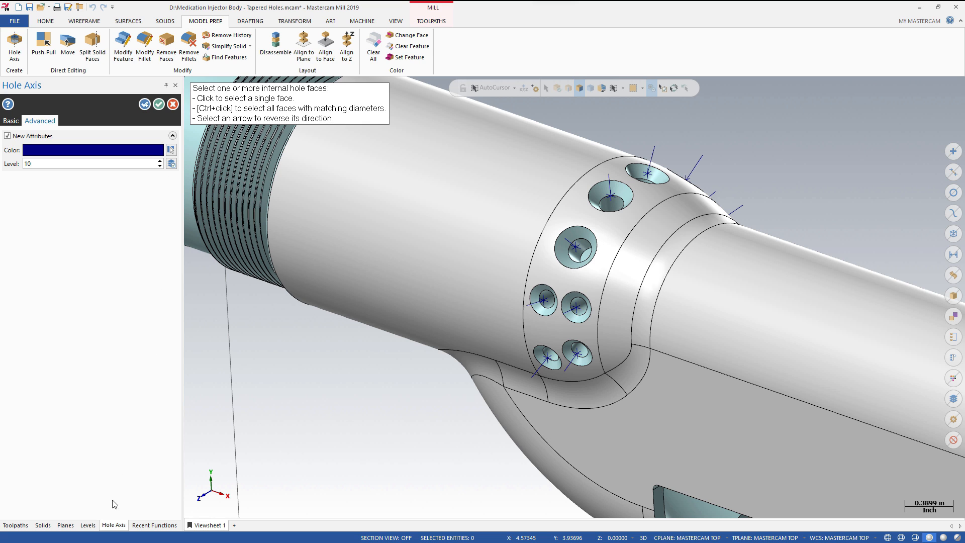
click(88, 525)
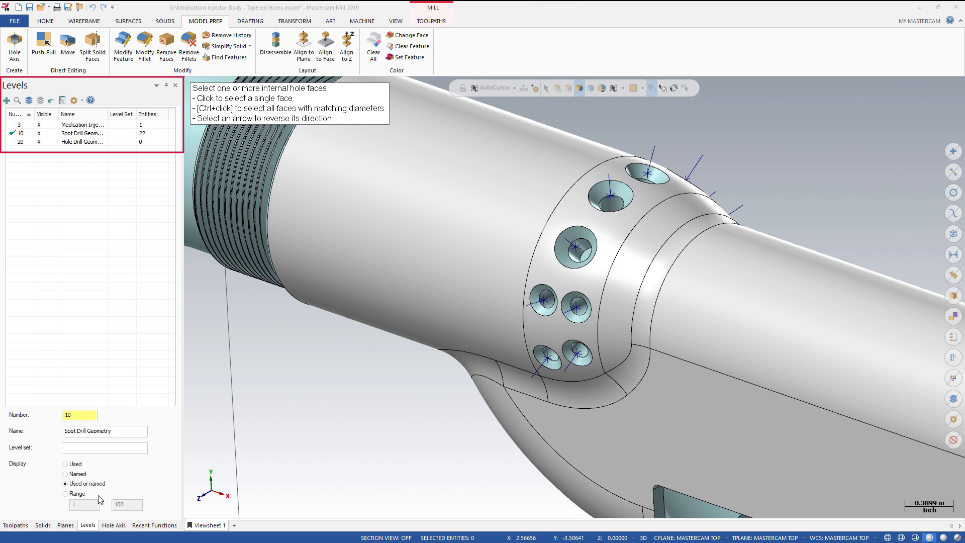
mouse_move(37, 155)
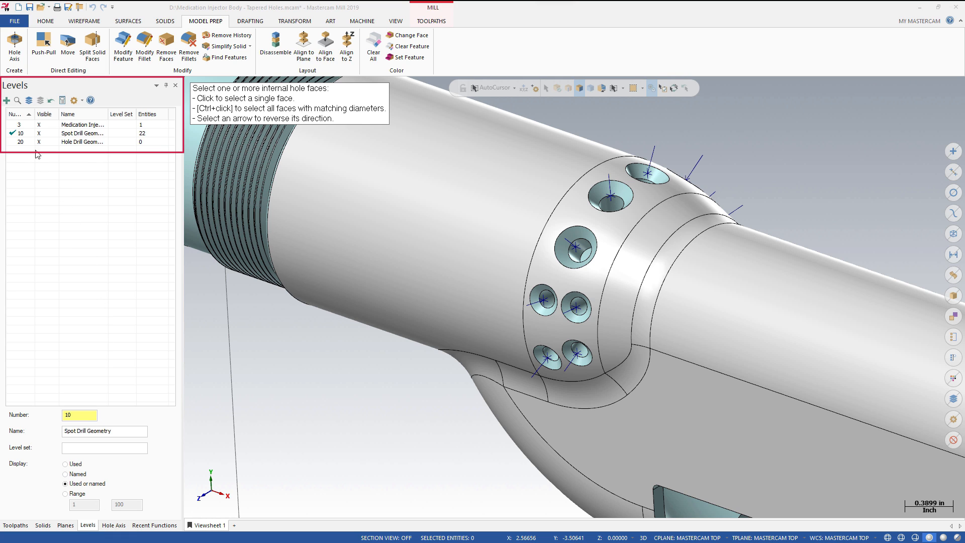
click(84, 125)
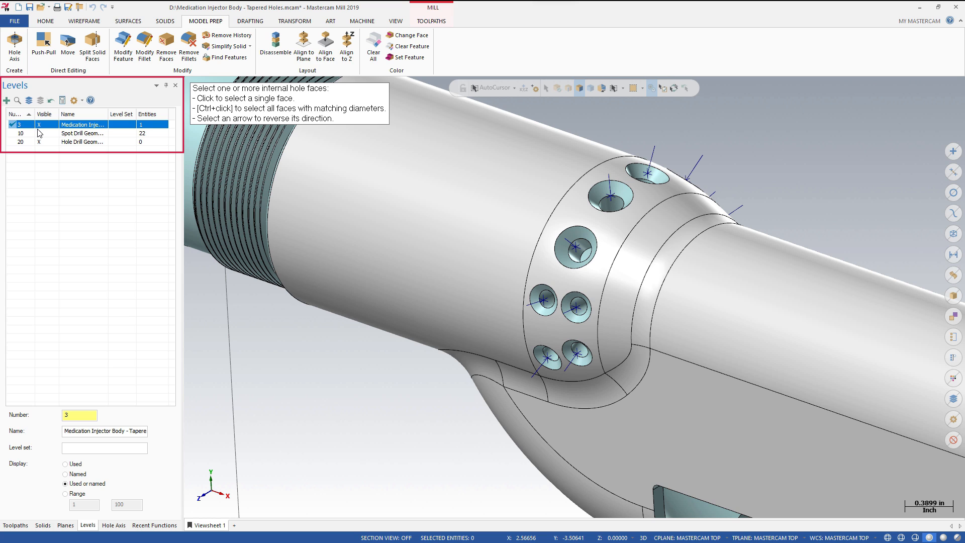
click(81, 133)
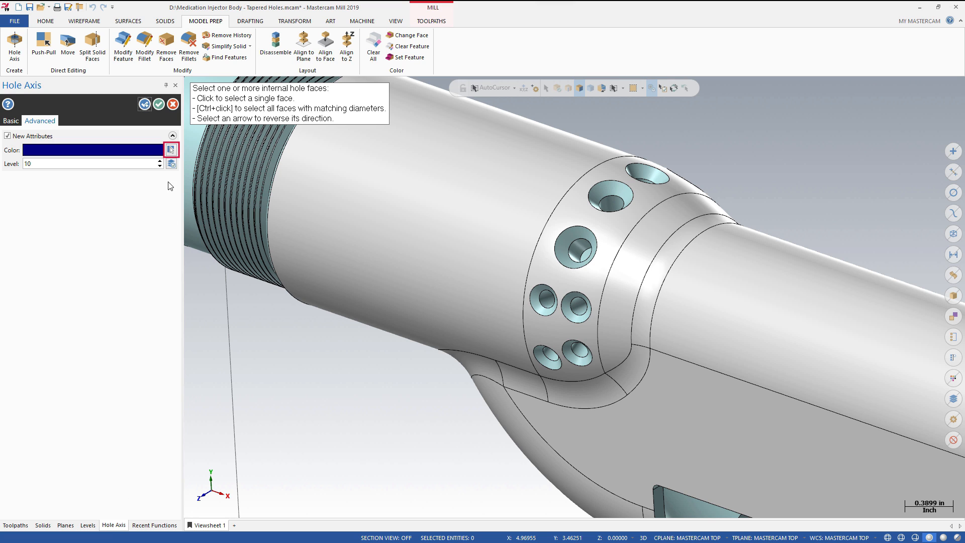
Step: Set new axis geometry colour to green on level 20, Hole Drill Geometry
click(171, 150)
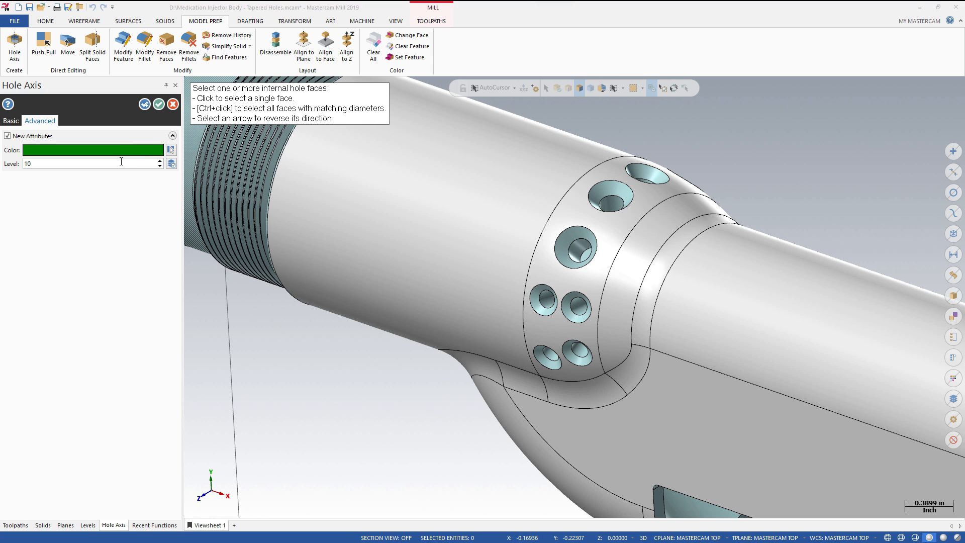
text(20)
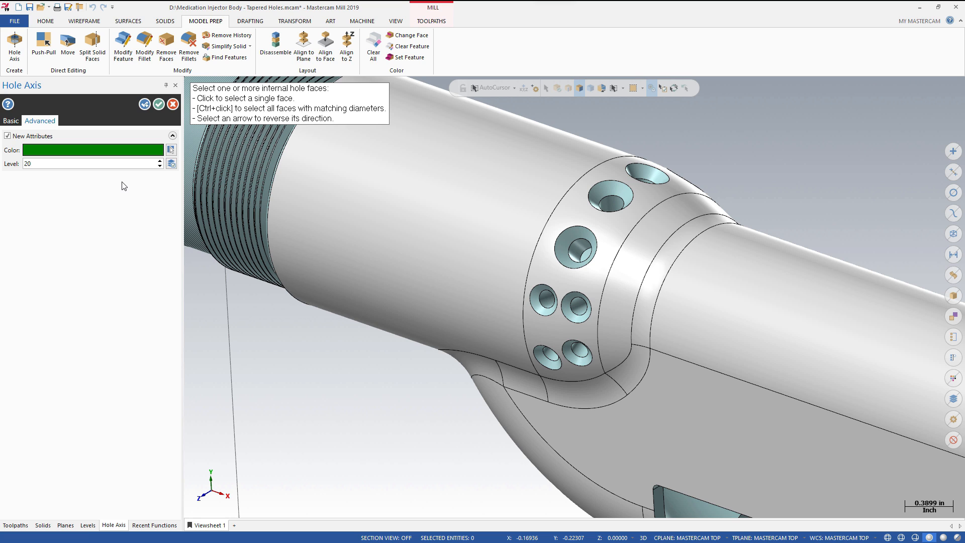
click(10, 121)
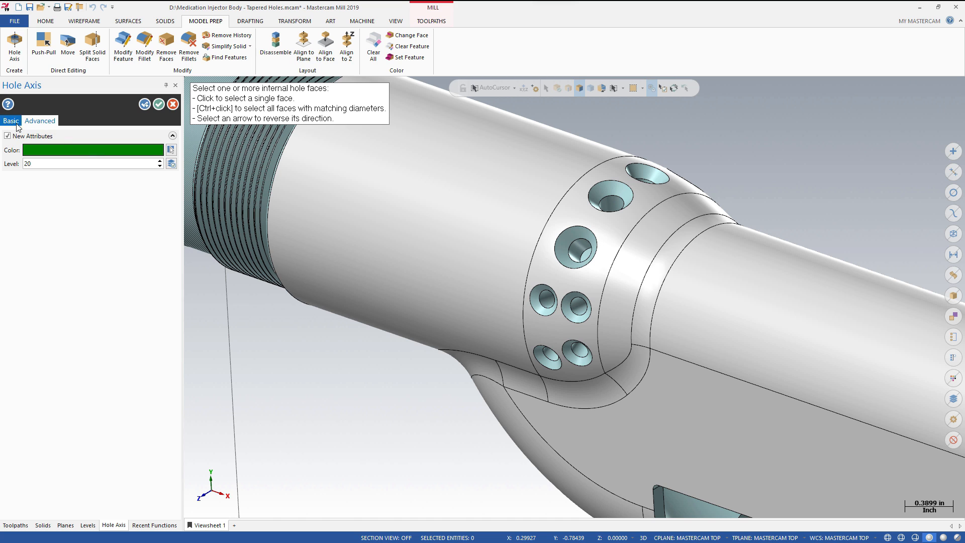
Step: Switch to Hole type without tapered holes, select all holes and include circles
click(10, 121)
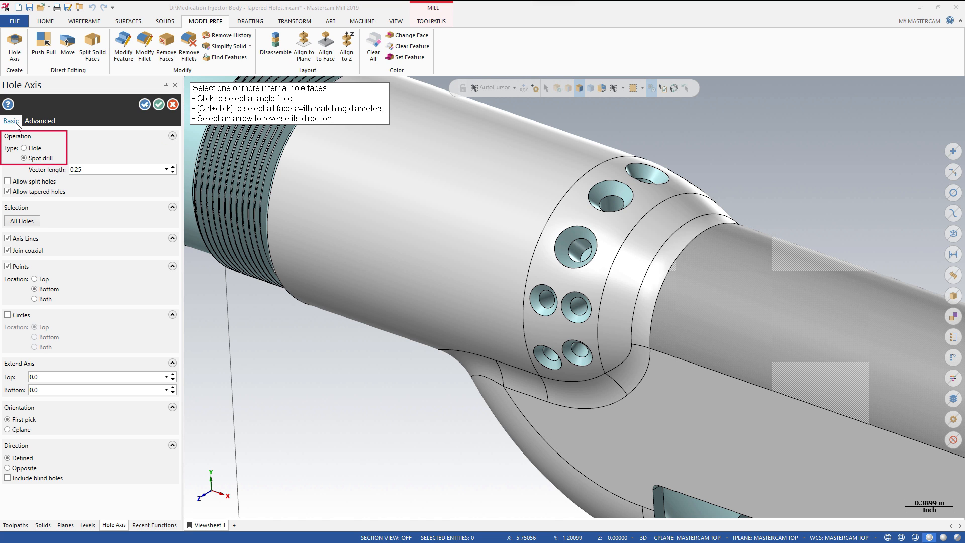
click(24, 149)
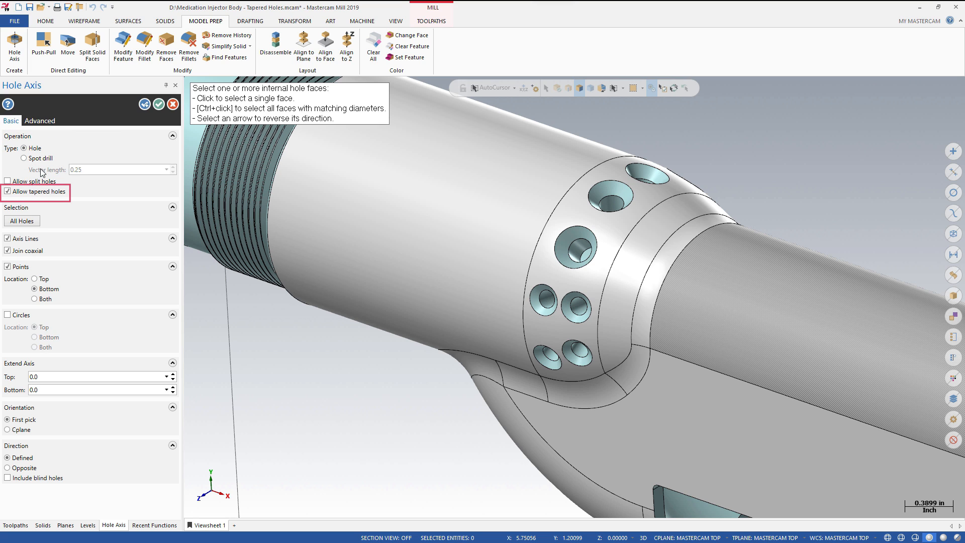
click(7, 191)
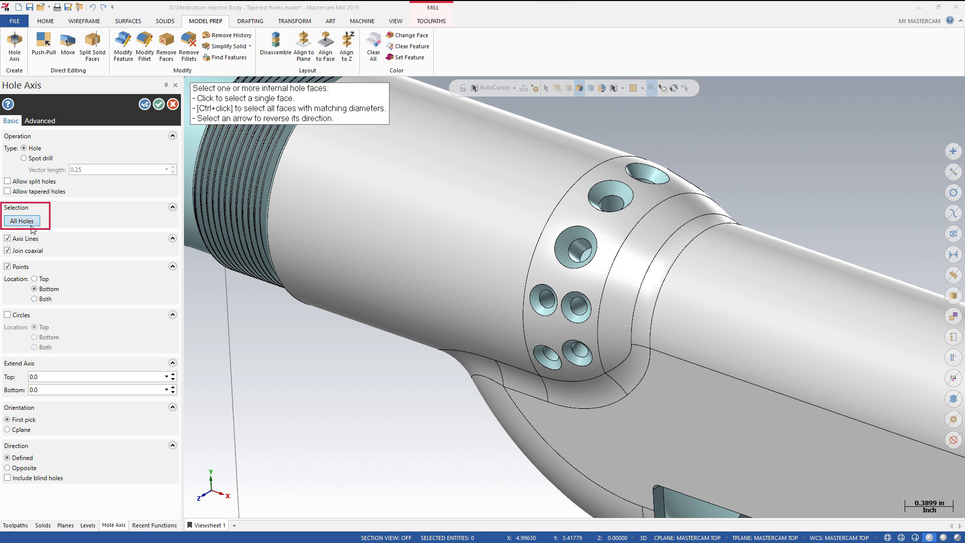
click(22, 221)
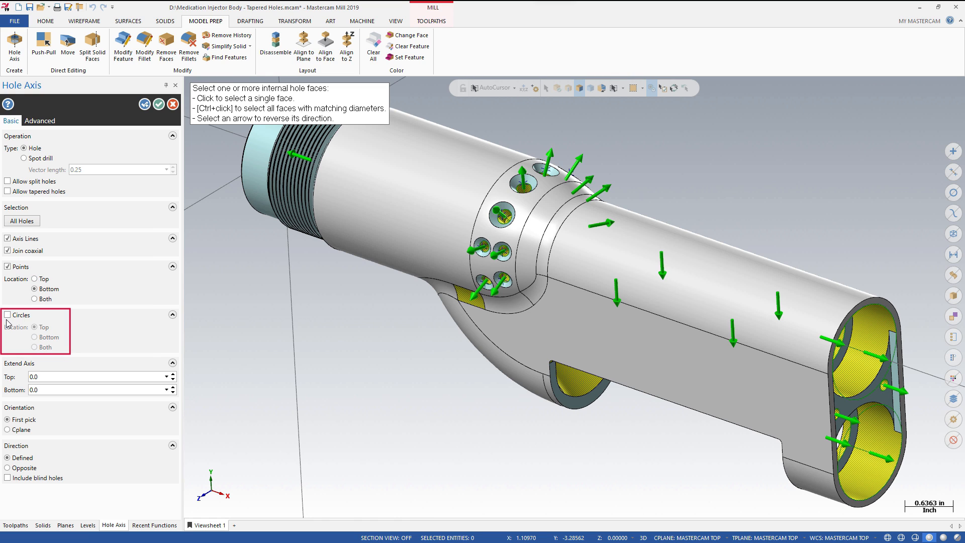
click(7, 315)
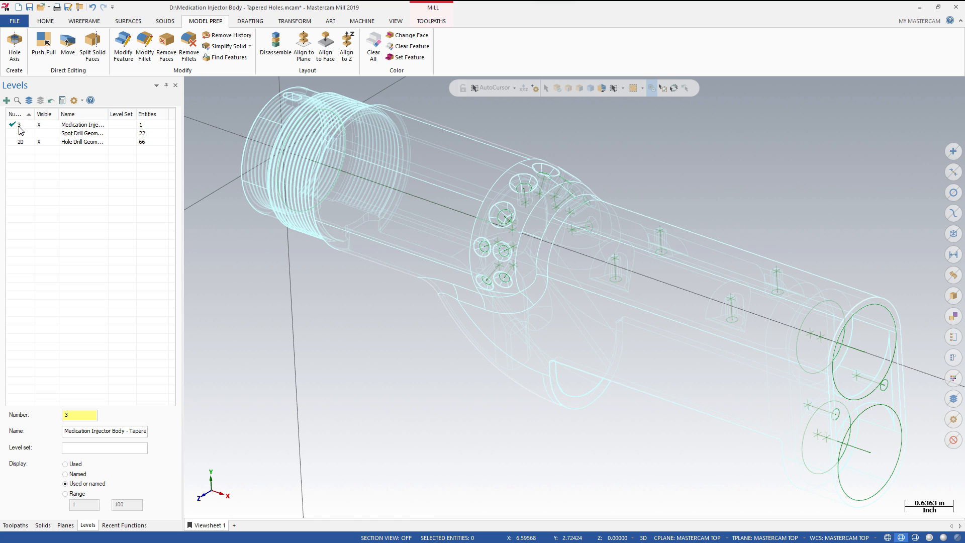
Step: Make level 10 visible so its 22 spot drill axes show with level 20 geometry
click(81, 133)
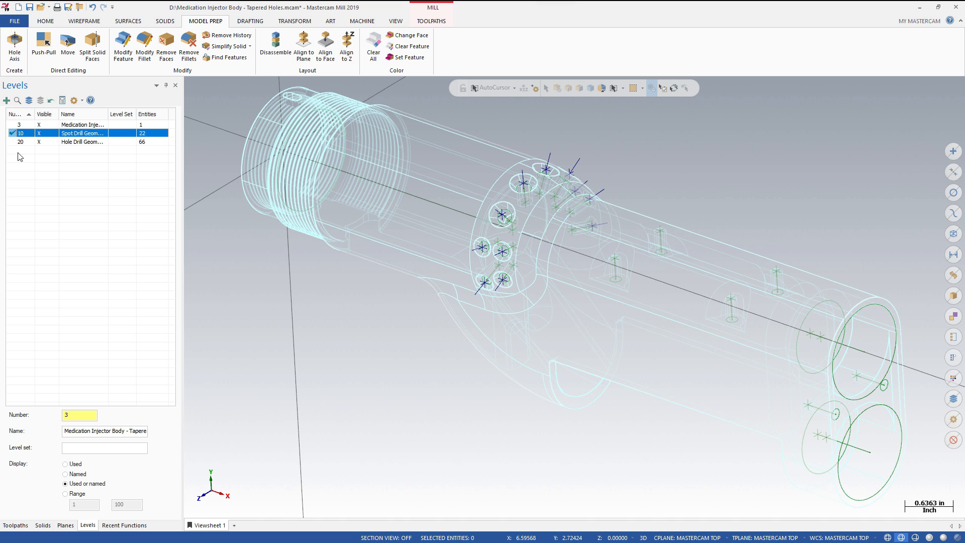
mouse_move(48, 160)
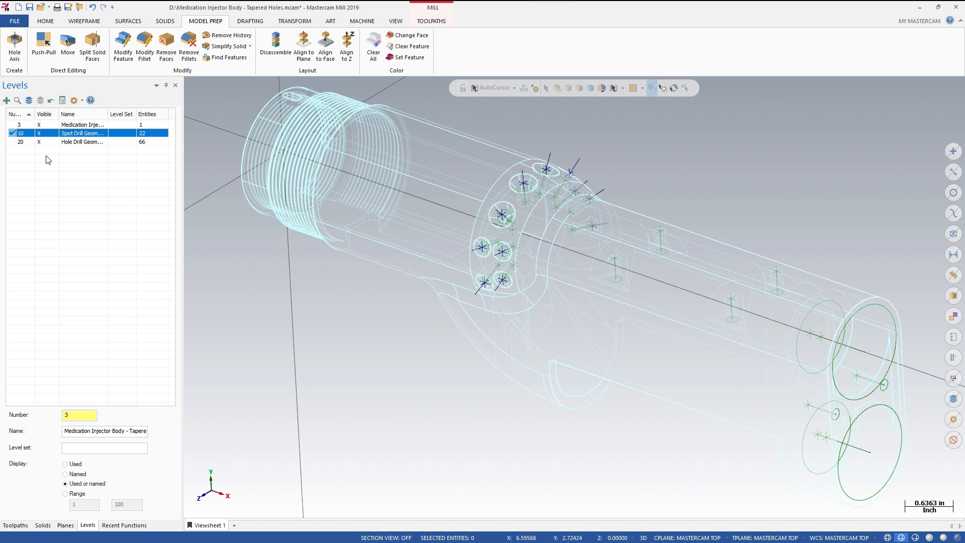